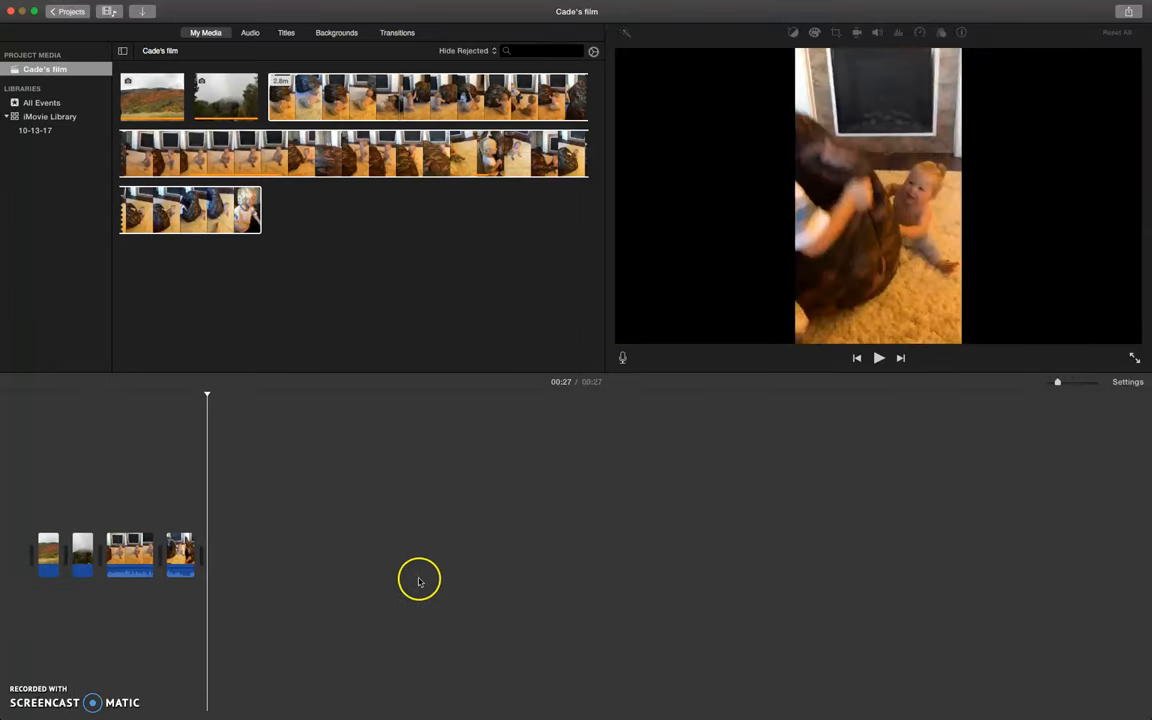
Step: Bring the landscape photo into the viewer and reach its Cropping controls via Color Correction
left_click(84, 556)
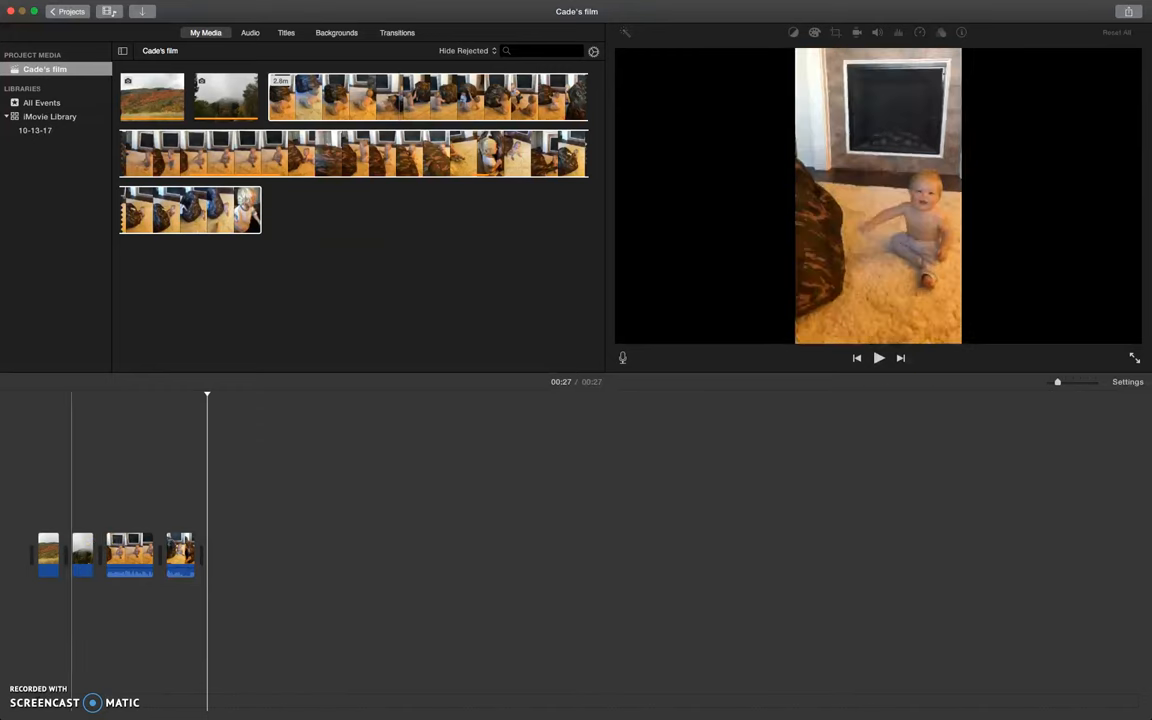
left_click(64, 556)
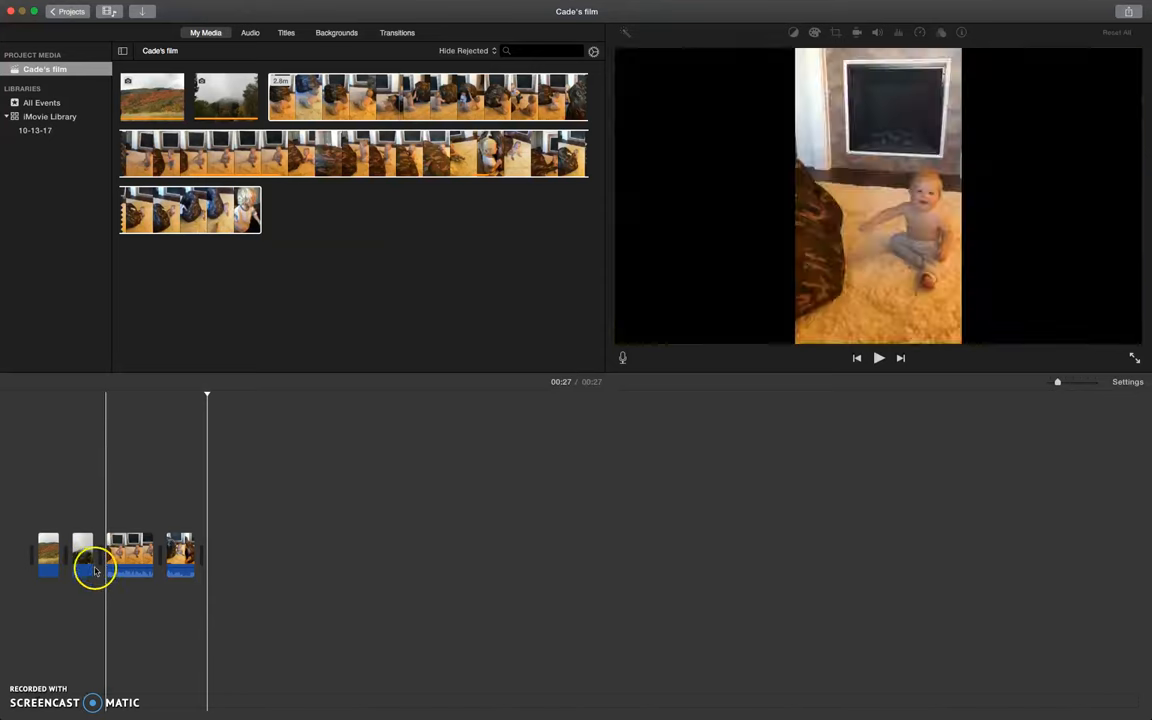
left_click(48, 552)
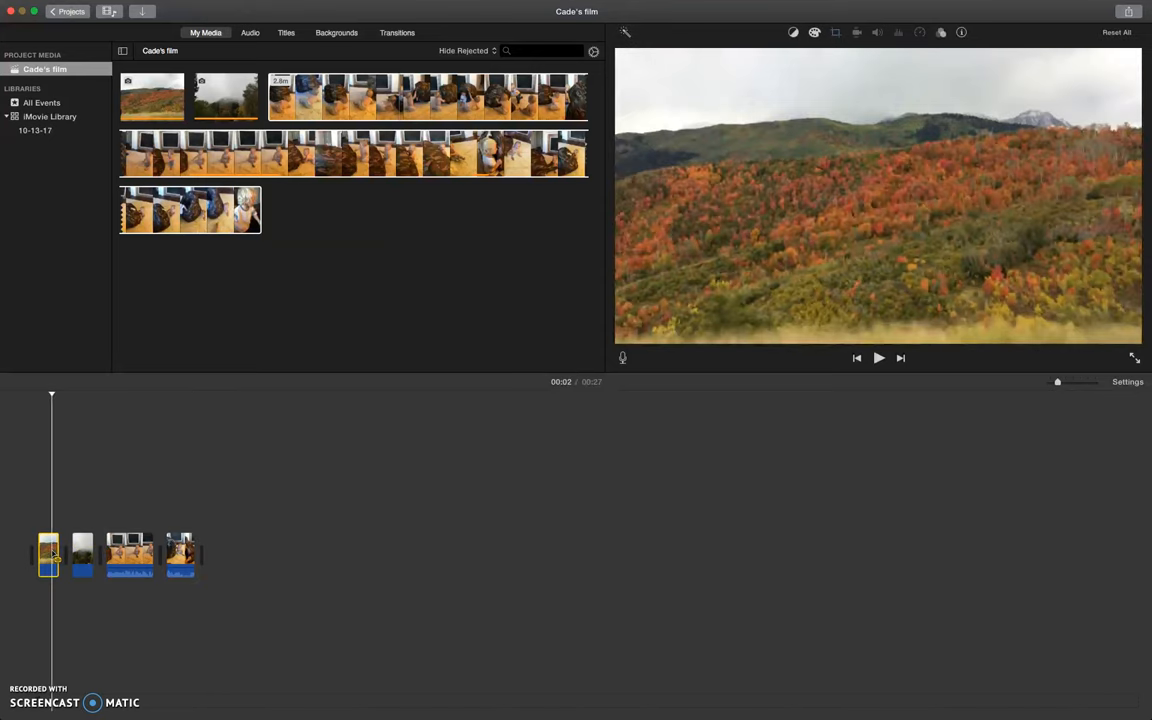
mouse_move(872, 32)
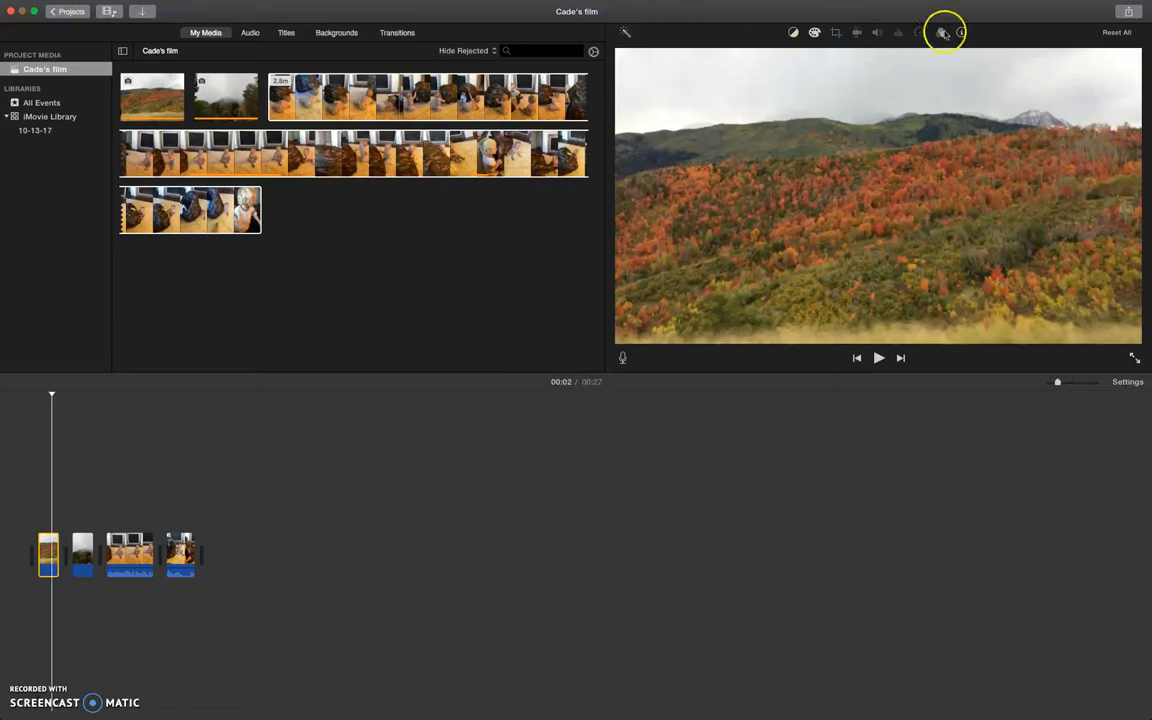
mouse_move(796, 32)
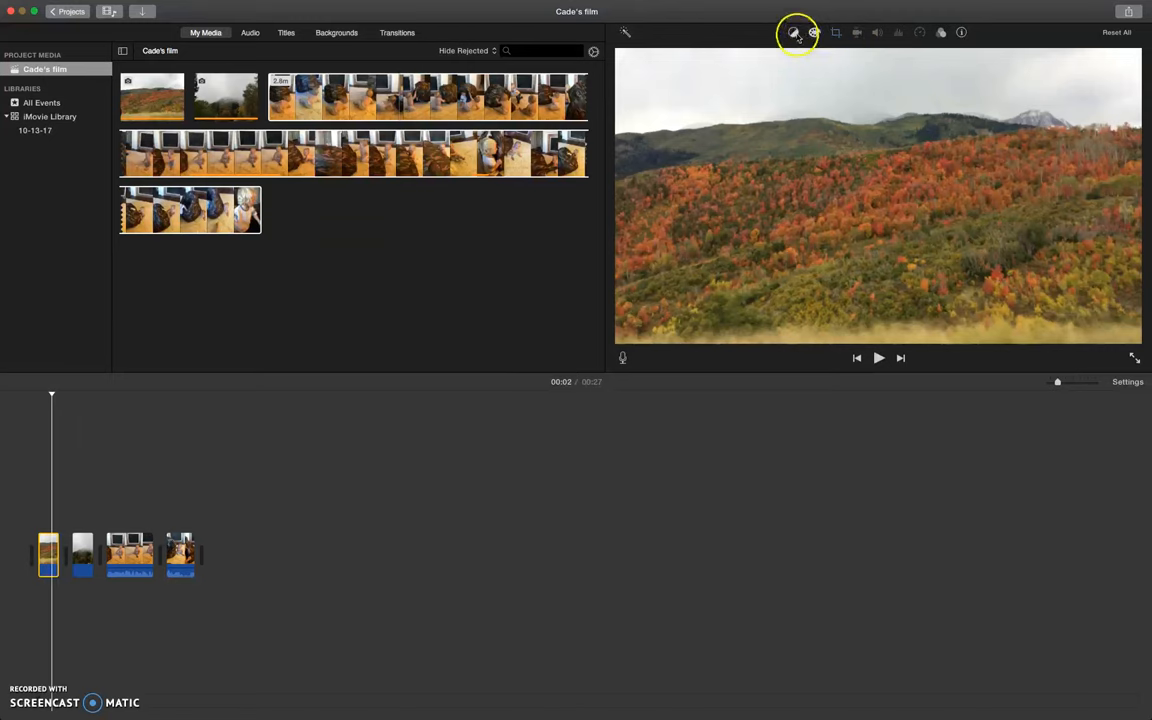
left_click(836, 32)
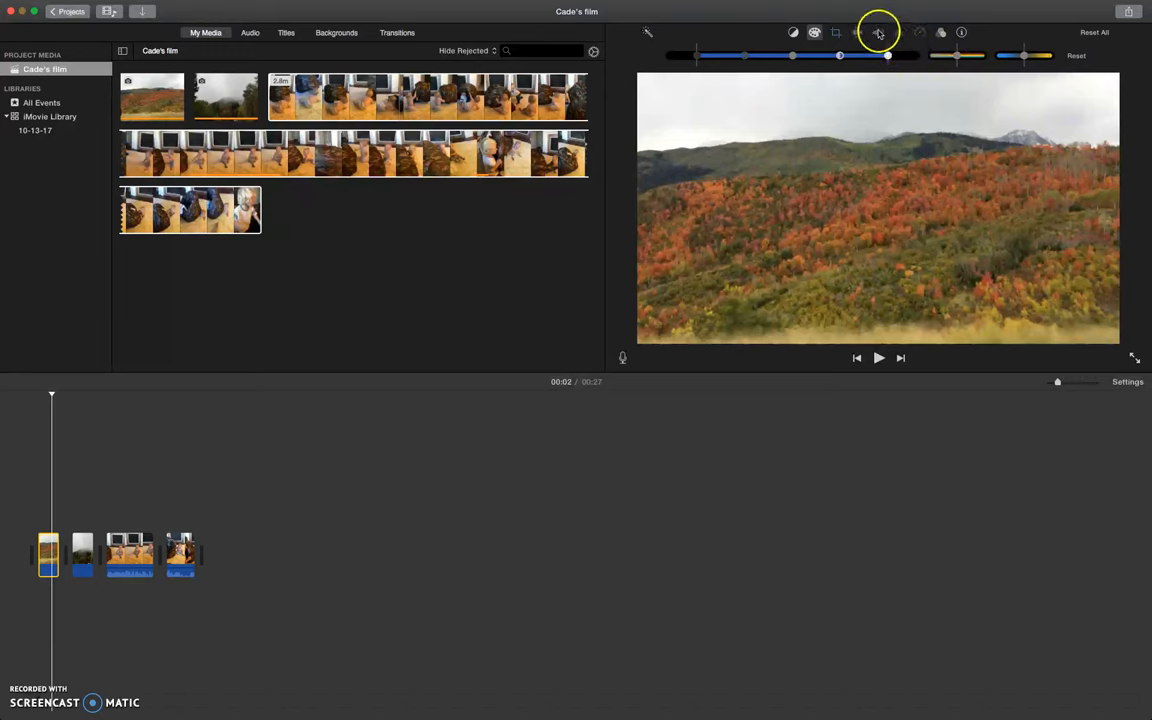
left_click(940, 32)
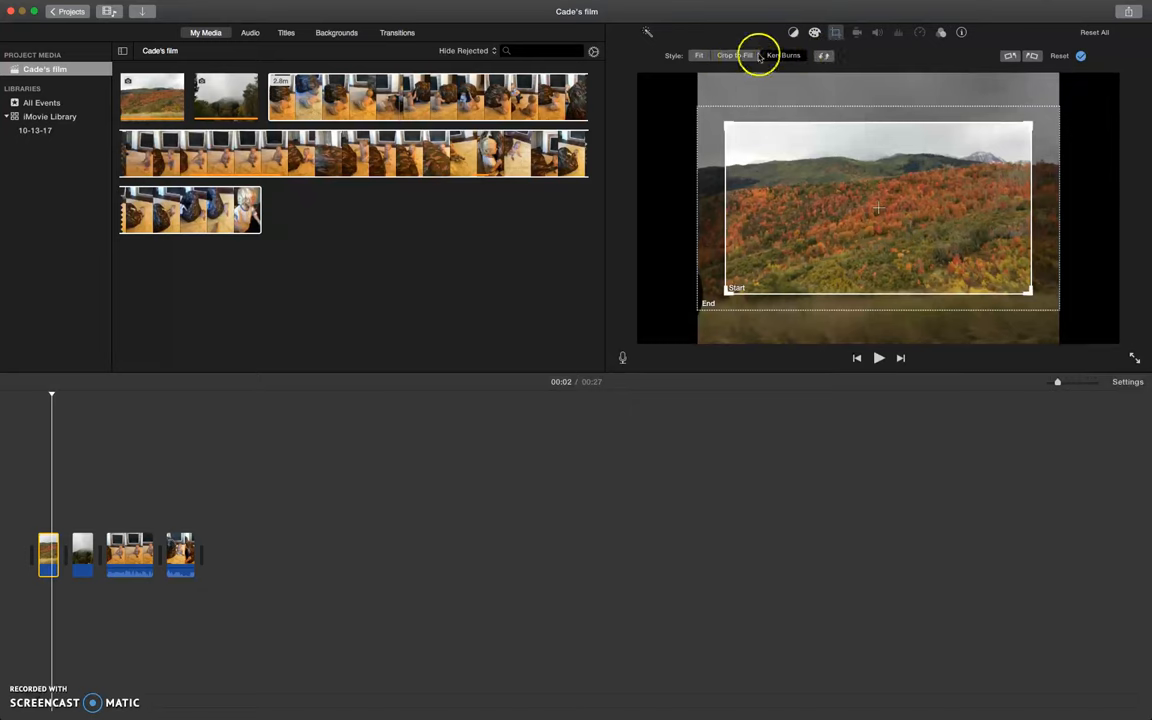
Step: Set the photo to Fit so the whole image shows uncropped with black side bars
left_click(698, 56)
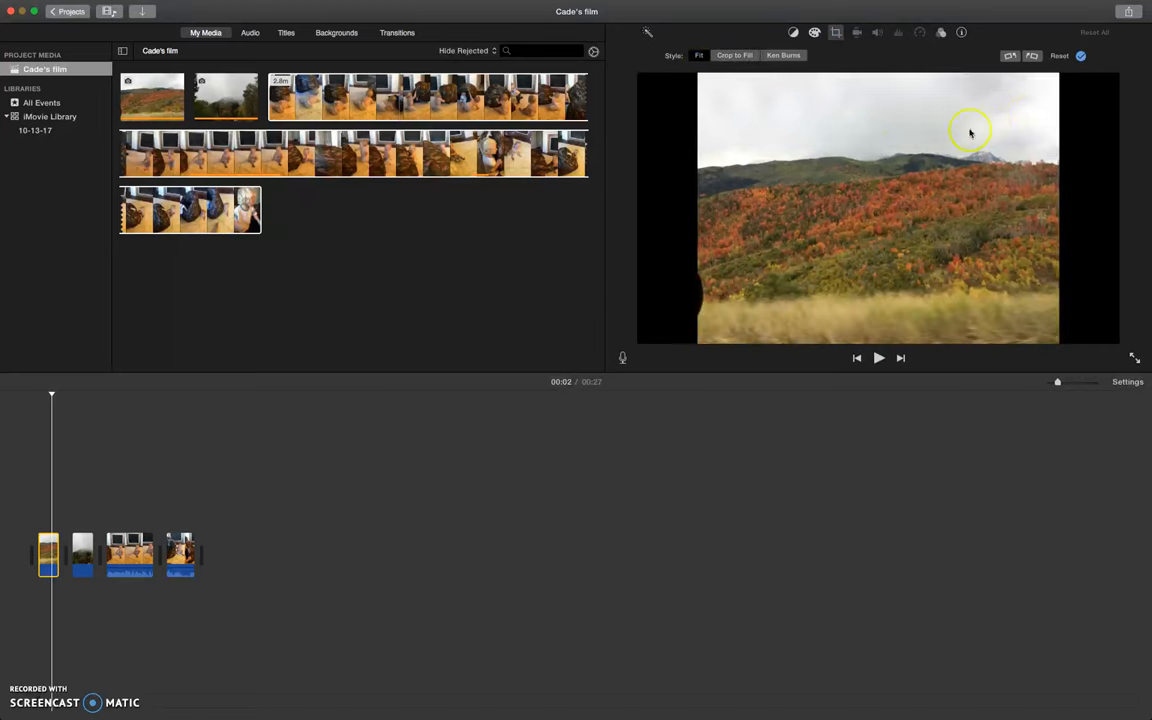
mouse_move(798, 144)
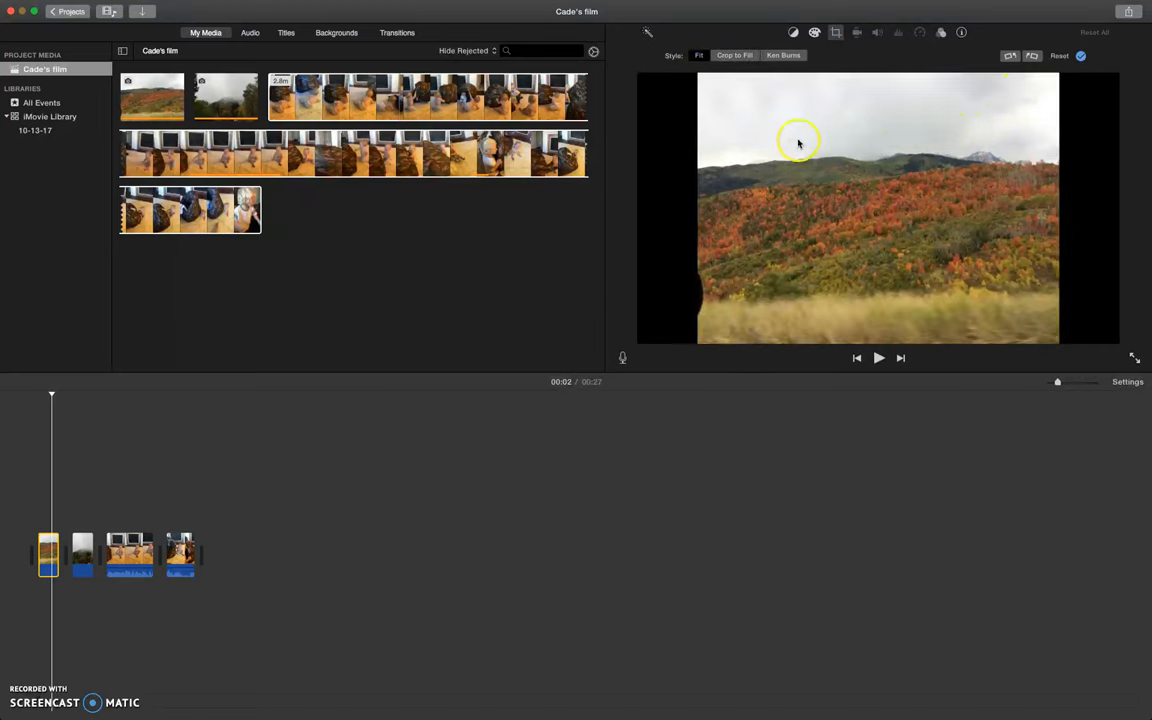
mouse_move(668, 52)
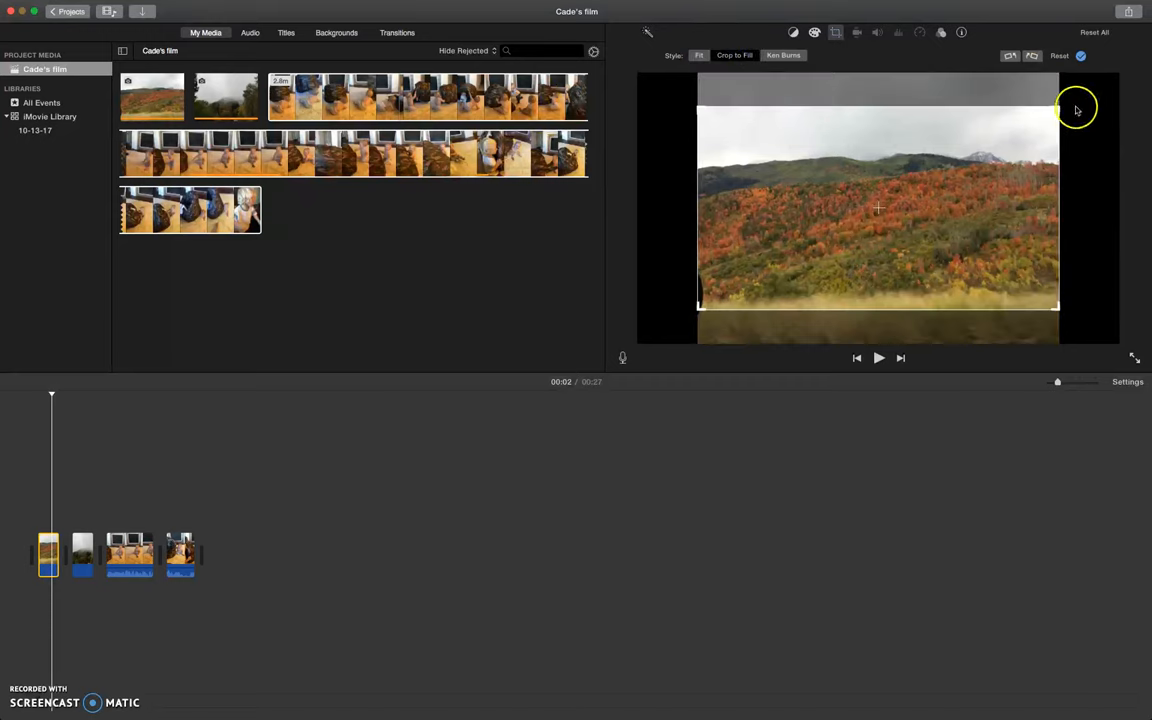
mouse_move(1092, 262)
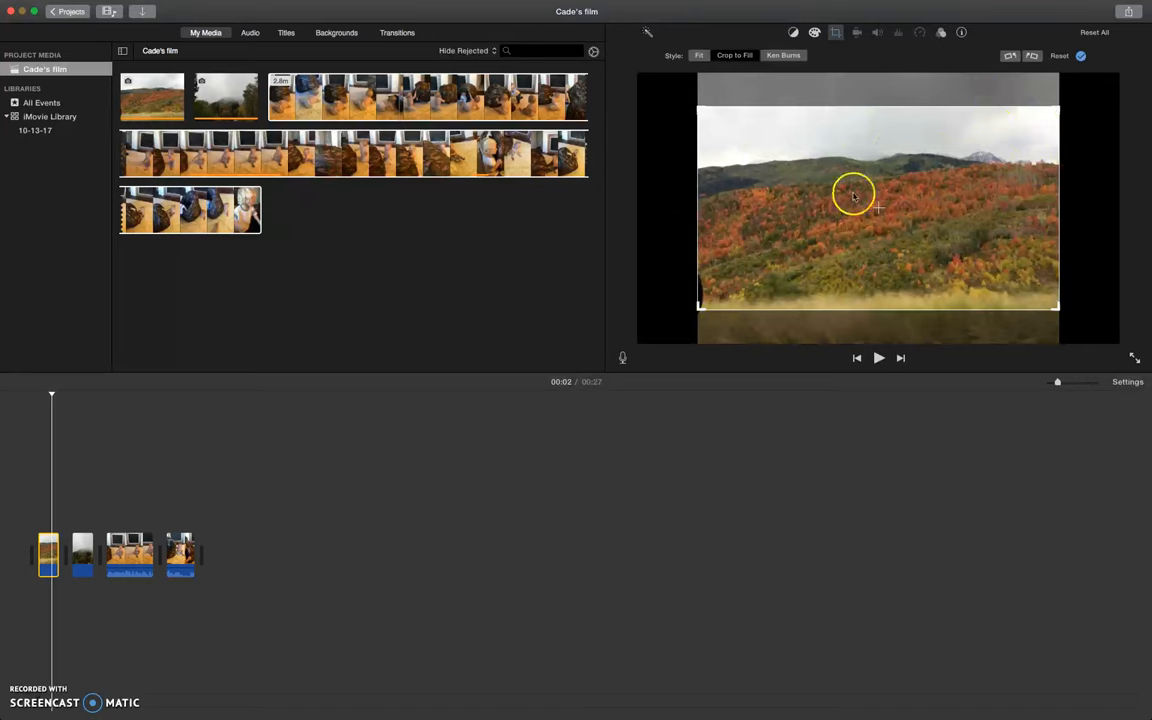
left_click(698, 56)
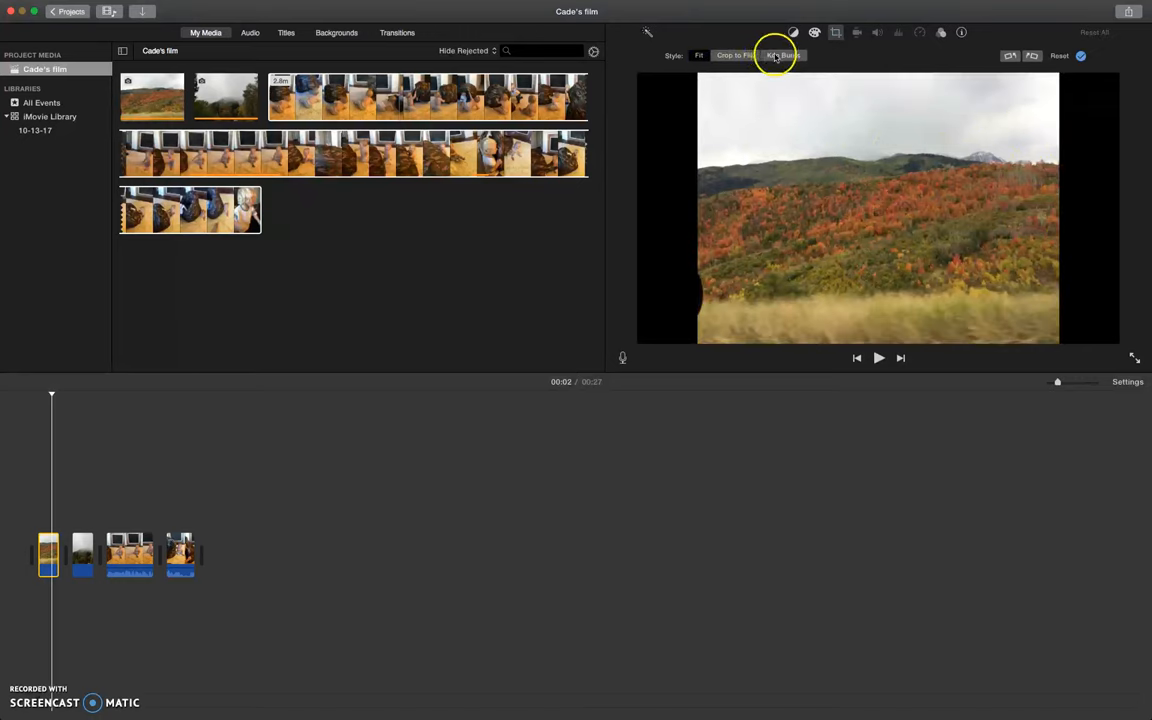
Step: Apply a Ken Burns zoom and resize its start frame on the photo
left_click(784, 56)
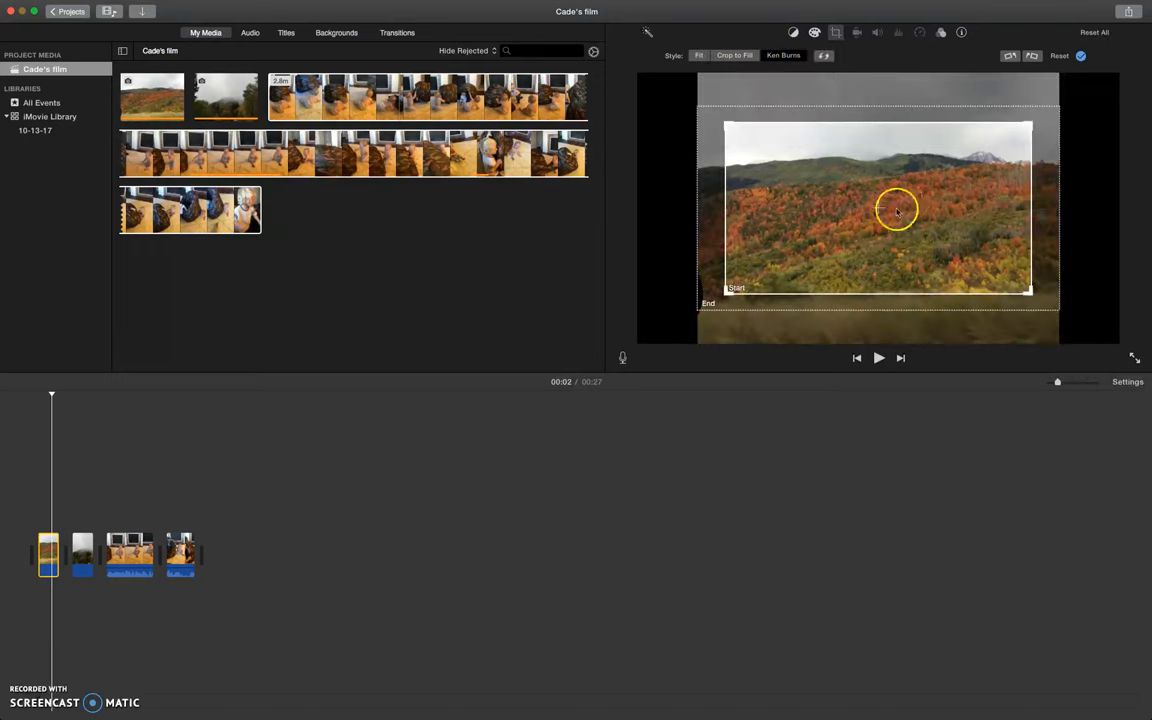
mouse_move(956, 190)
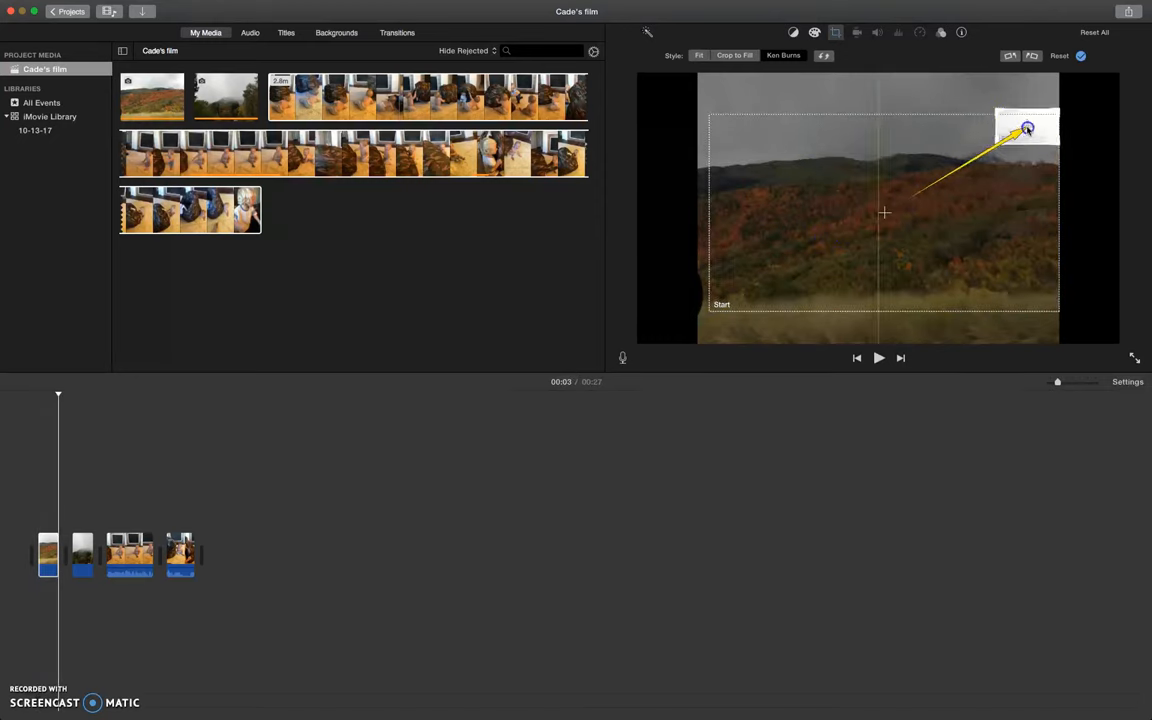
left_click_drag(1028, 130, 988, 168)
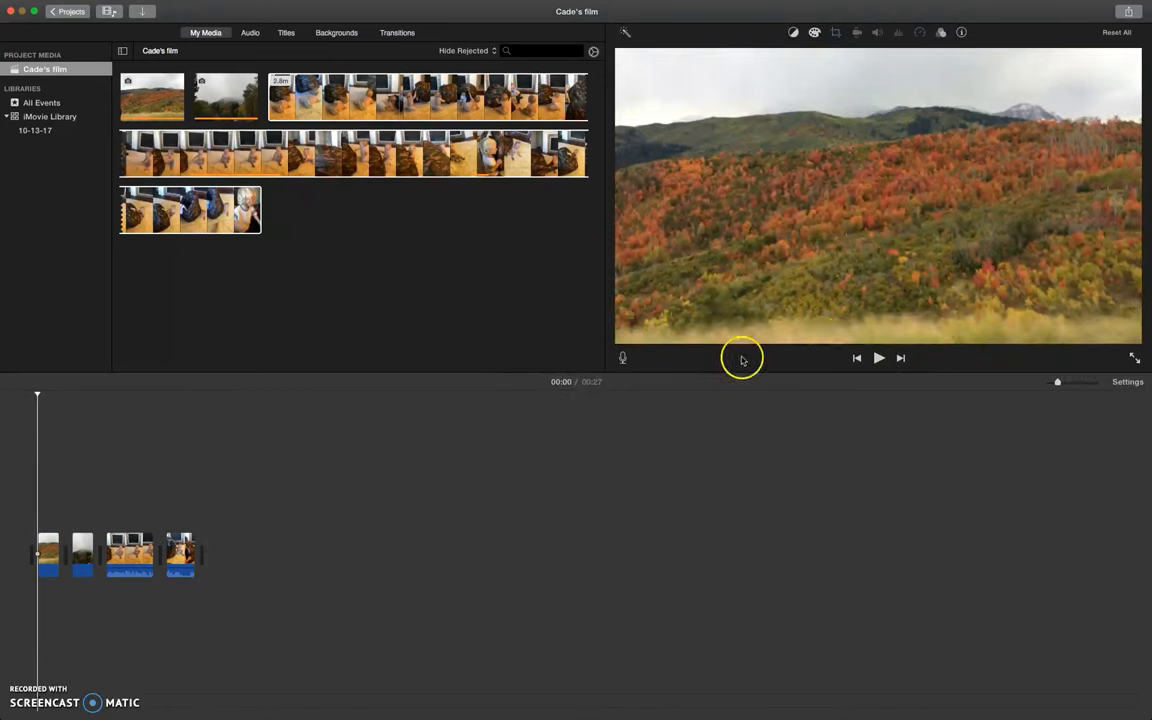
left_click(878, 358)
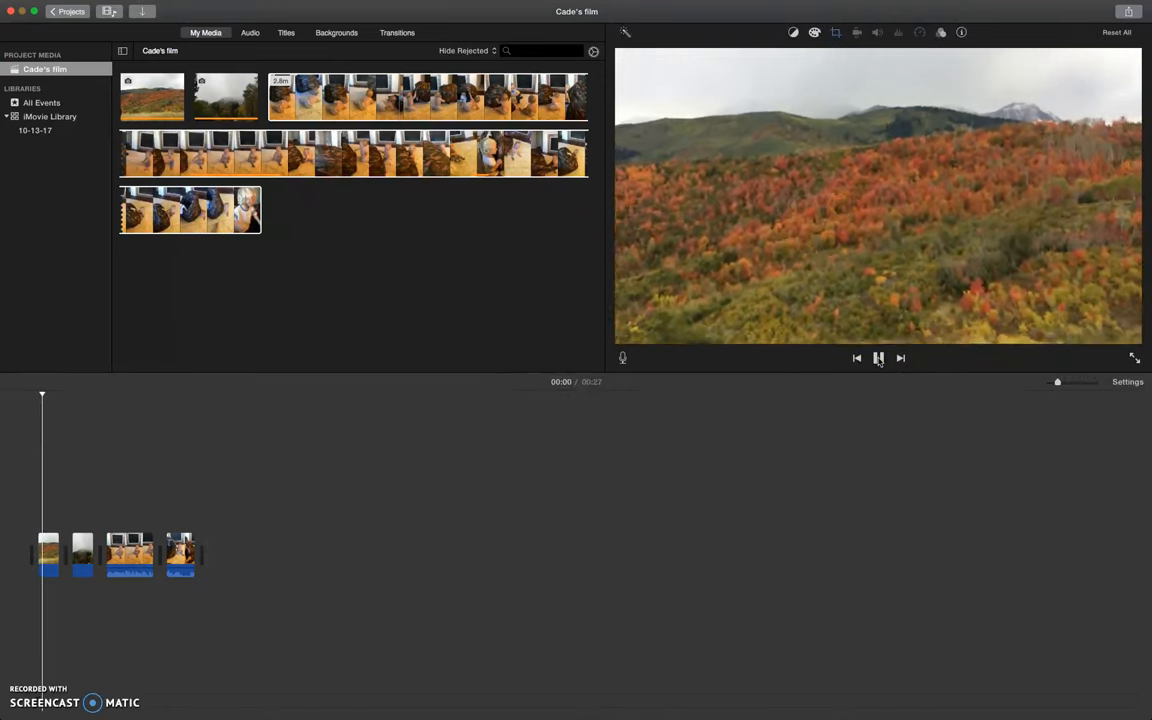
left_click(878, 358)
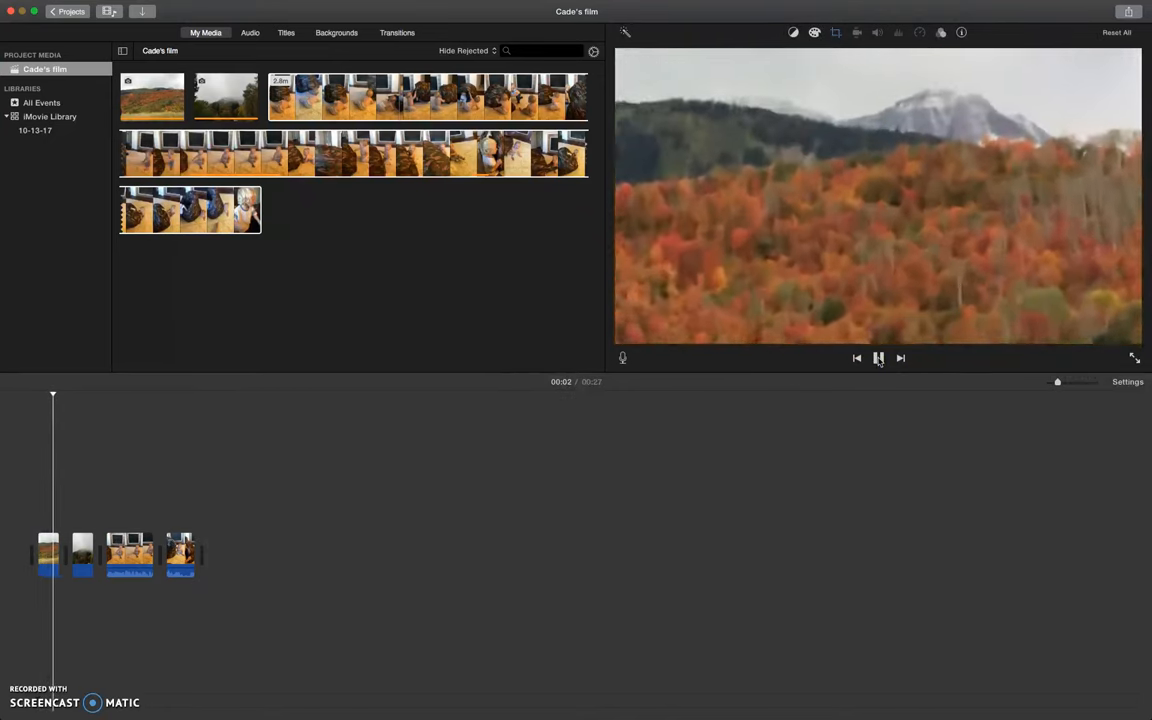
left_click(878, 358)
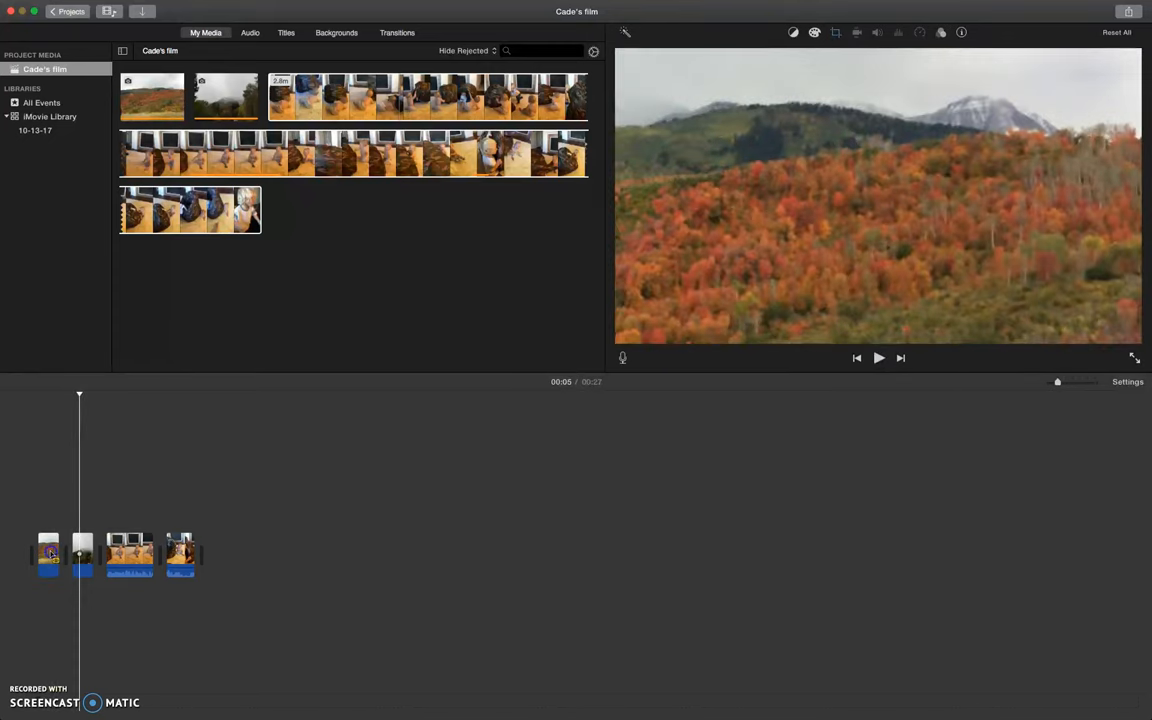
left_click(48, 552)
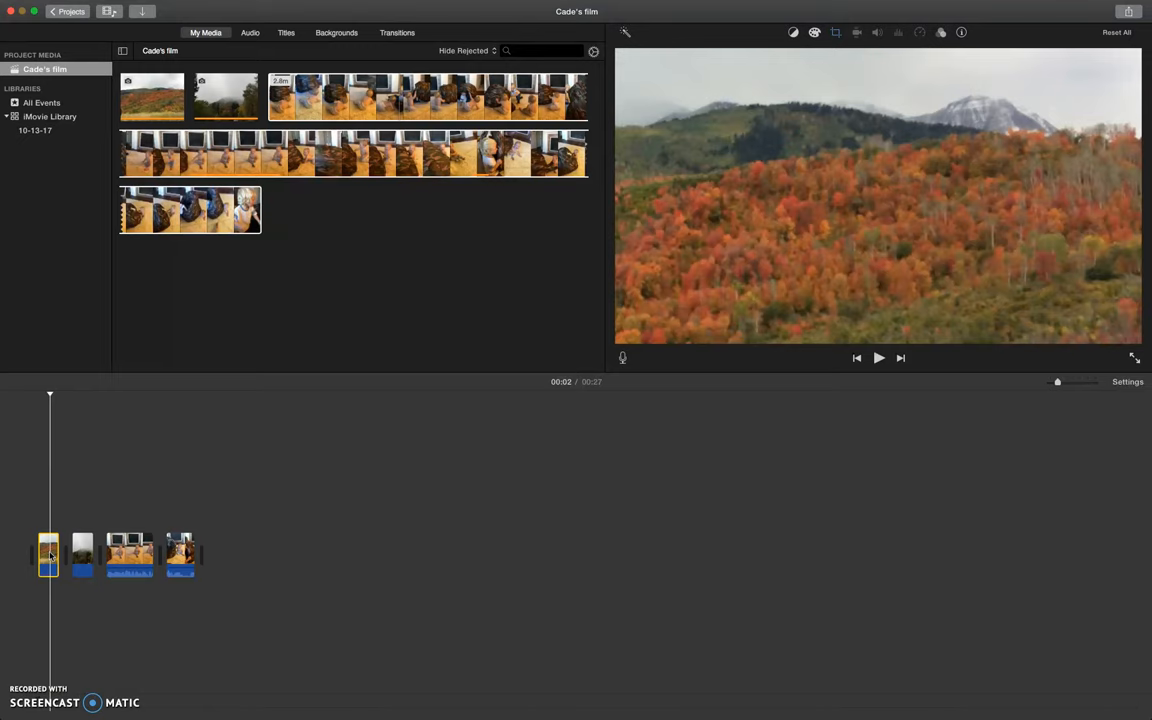
mouse_move(568, 388)
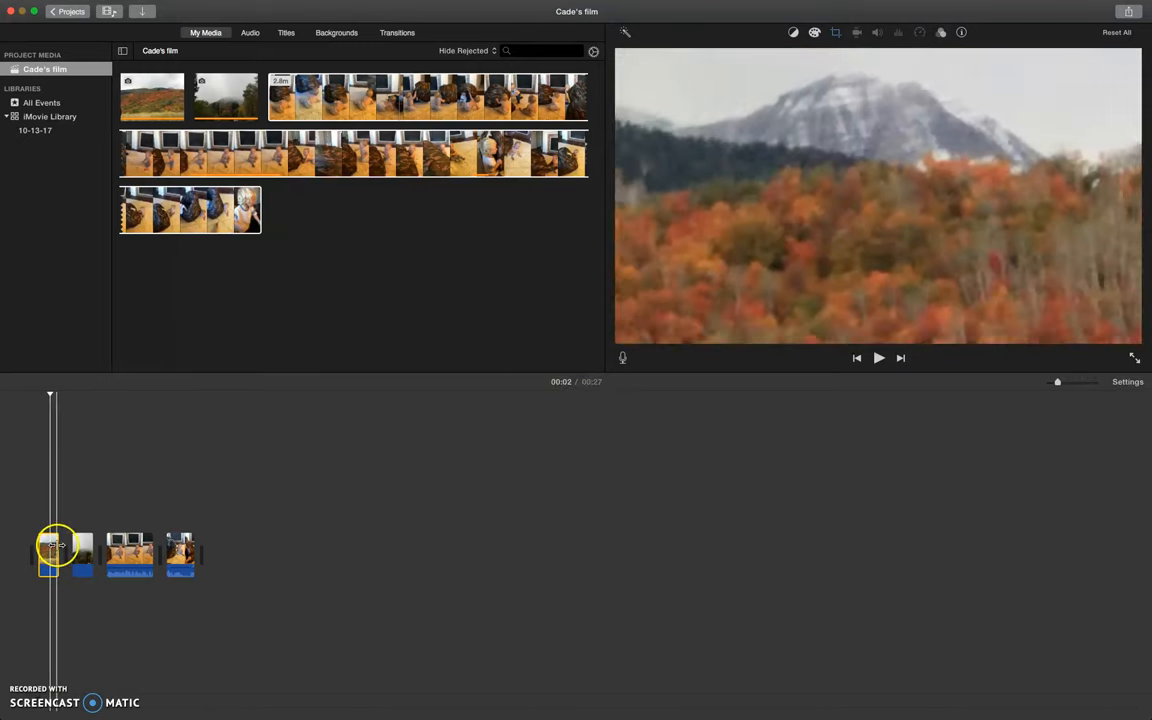
Step: Stretch the landscape photo clip to about 39.7 seconds and preview the result
left_click_drag(56, 550, 104, 550)
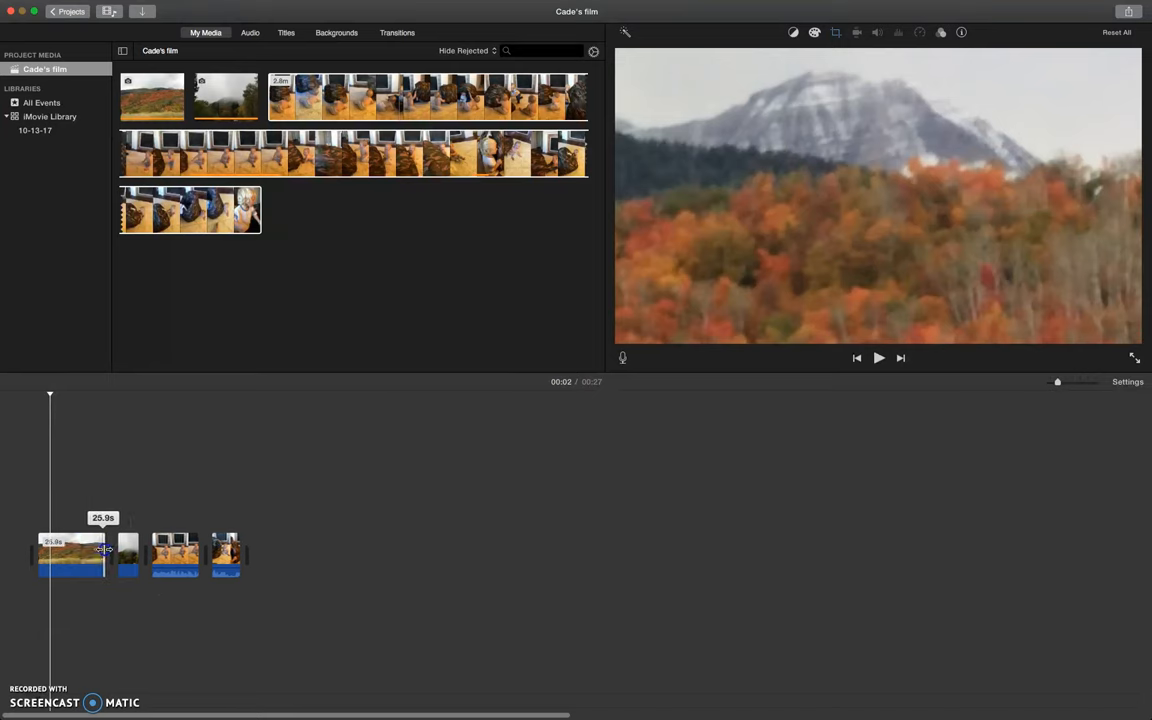
left_click_drag(104, 550, 348, 548)
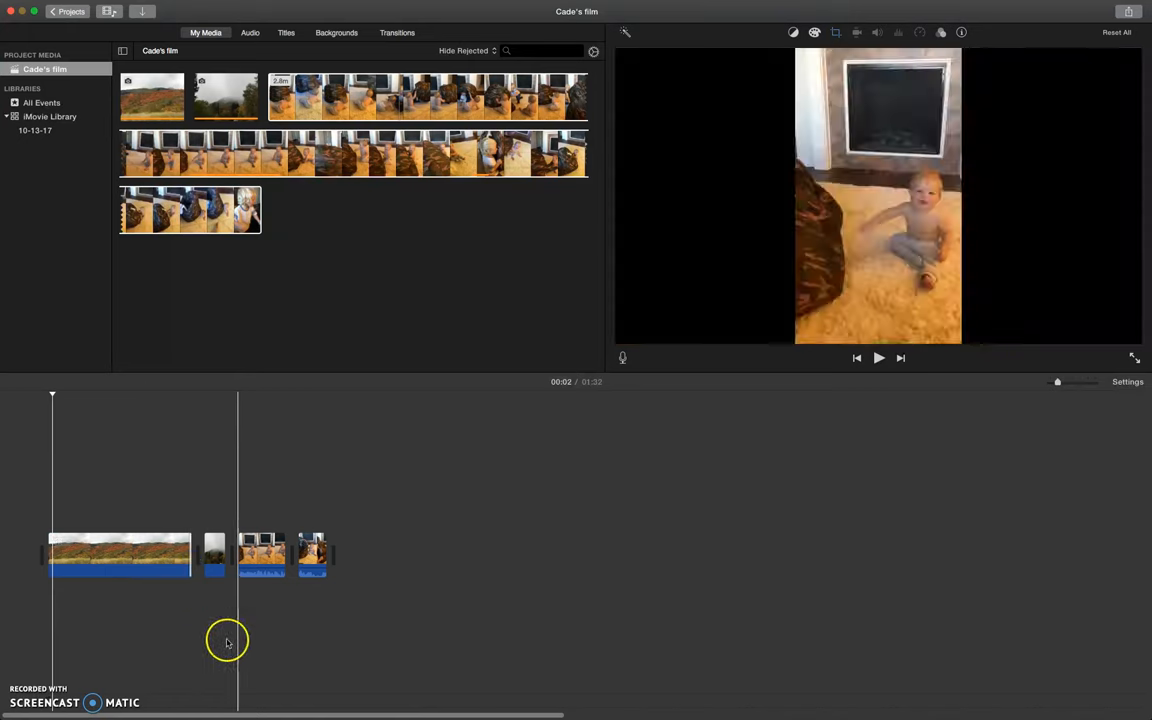
left_click(878, 358)
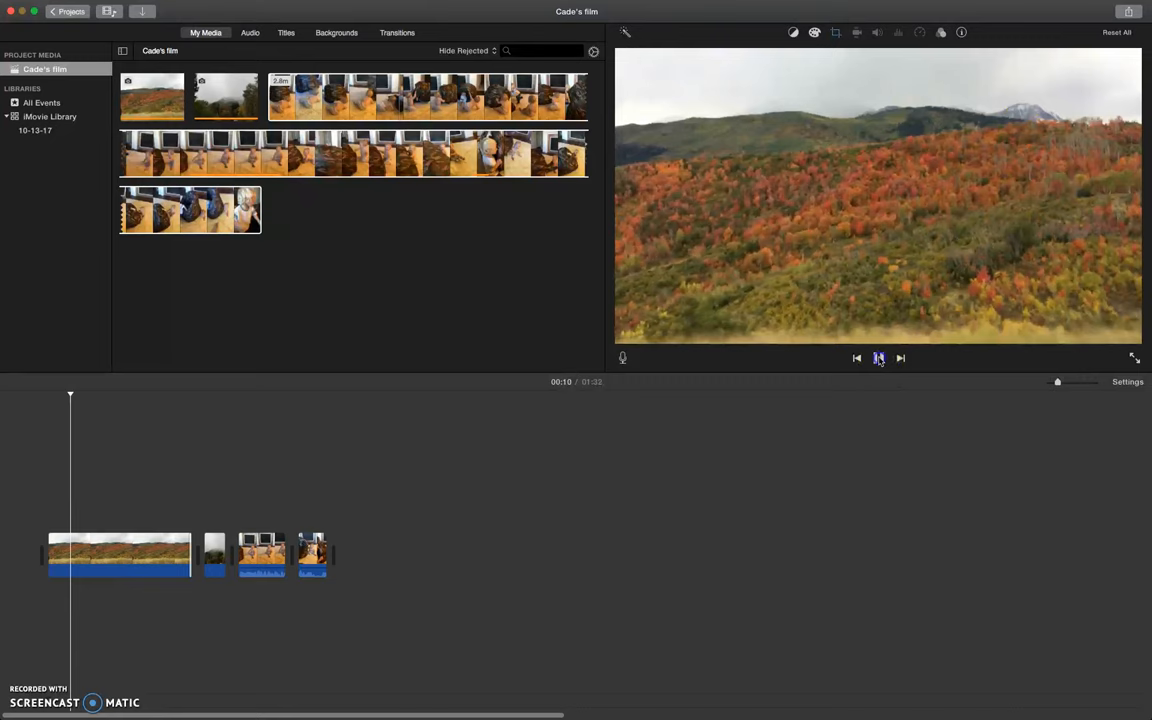
left_click(248, 556)
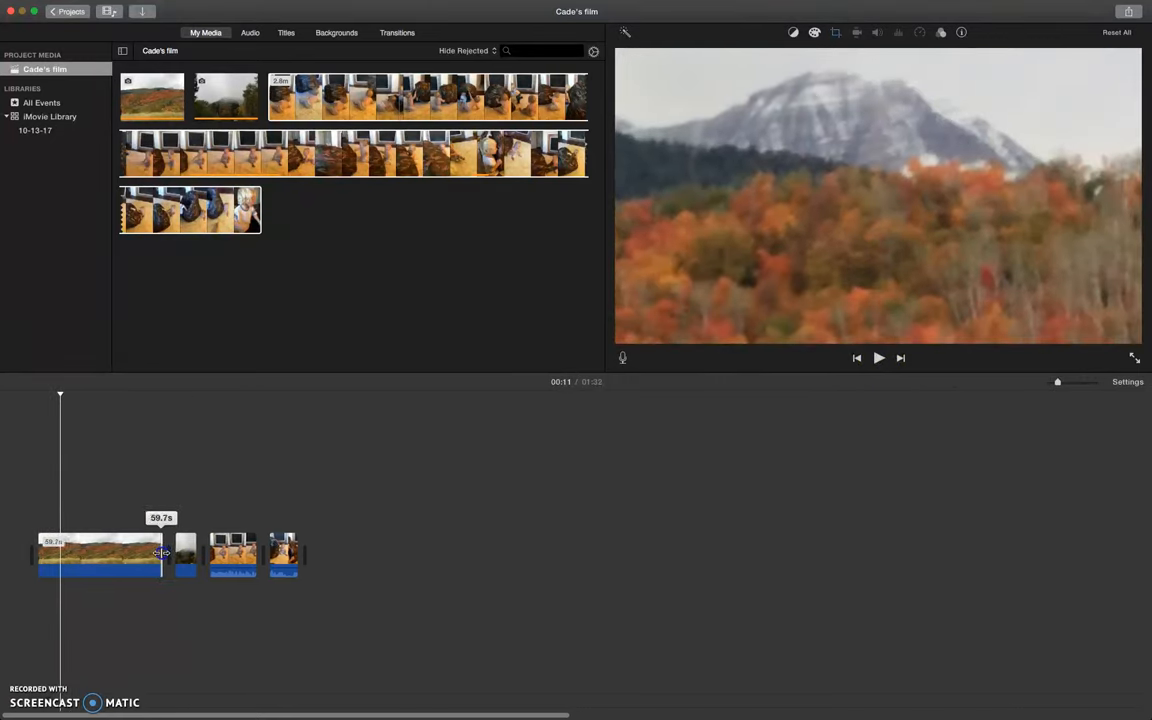
left_click(168, 552)
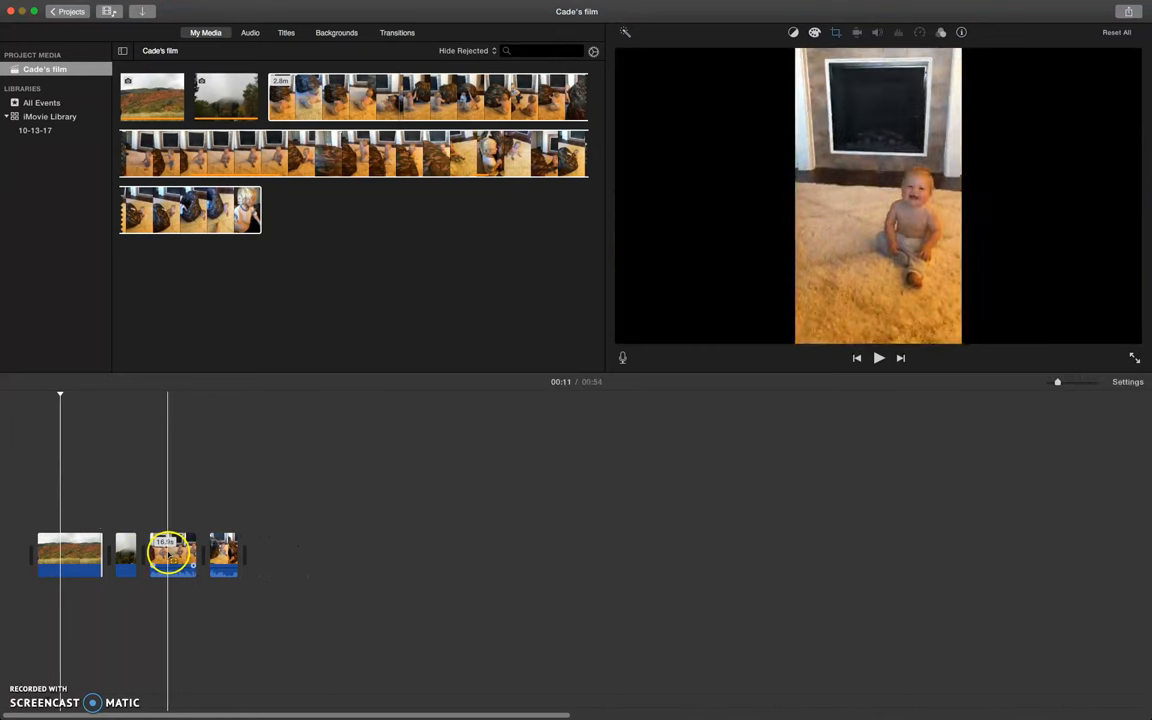
Step: Add a freeze frame partway through the baby video clip via its context menu
left_click(172, 556)
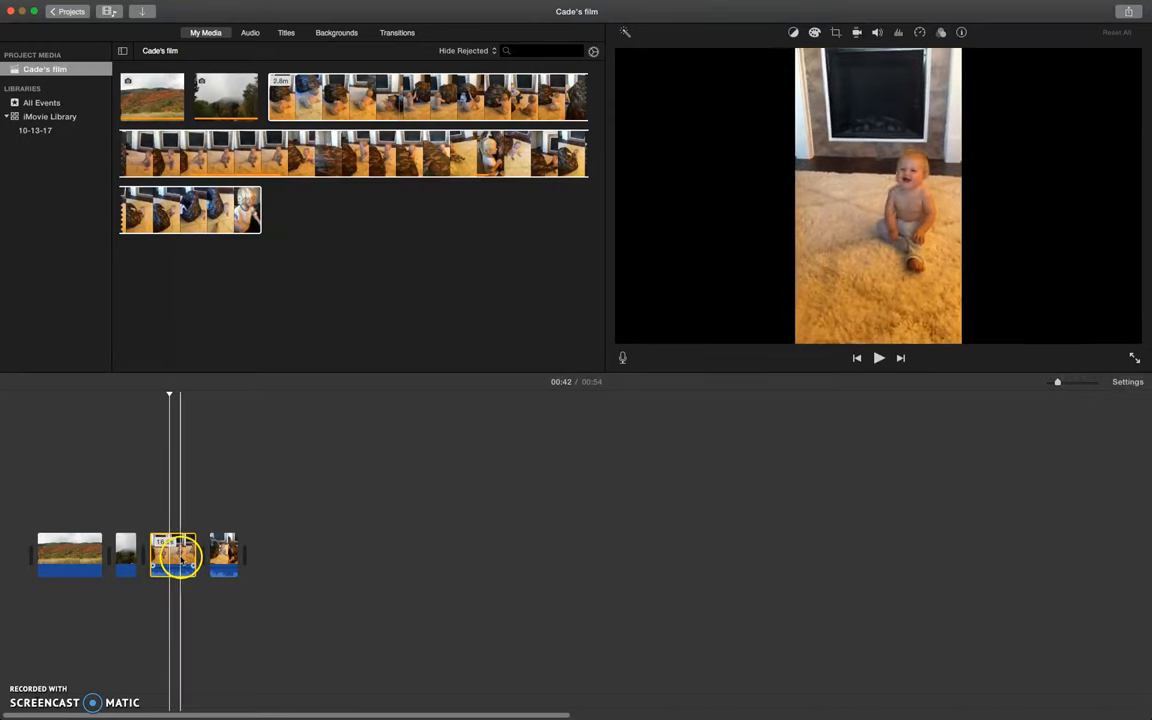
right_click(178, 556)
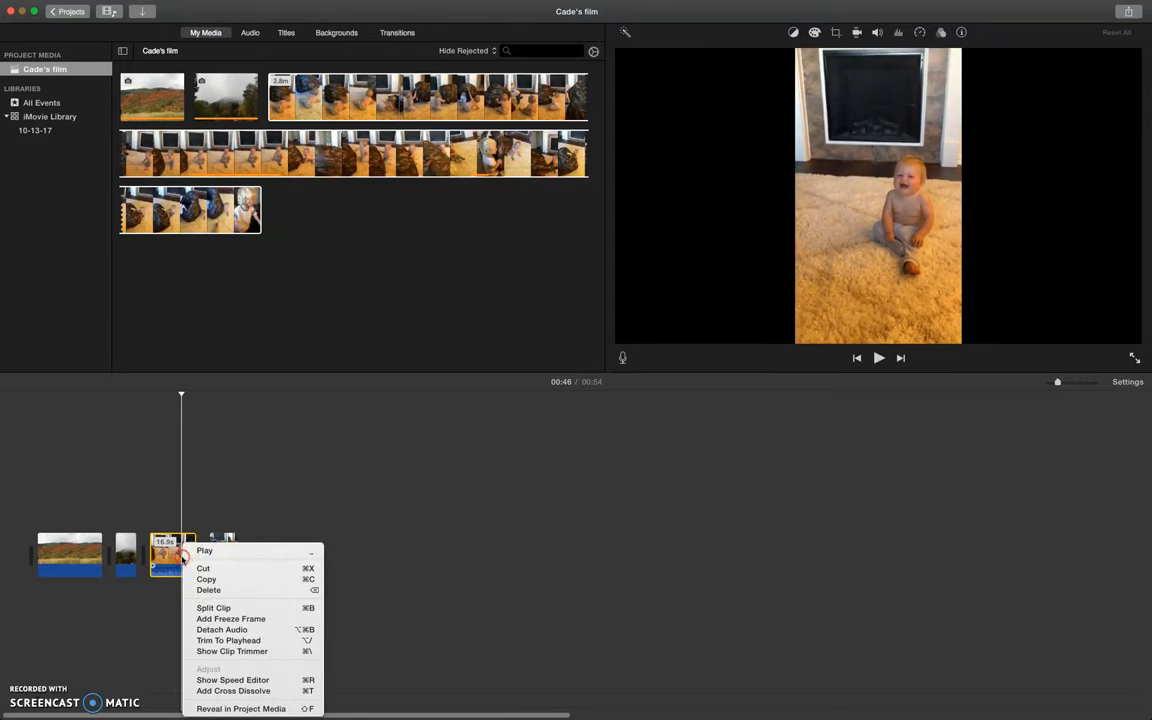
mouse_move(232, 618)
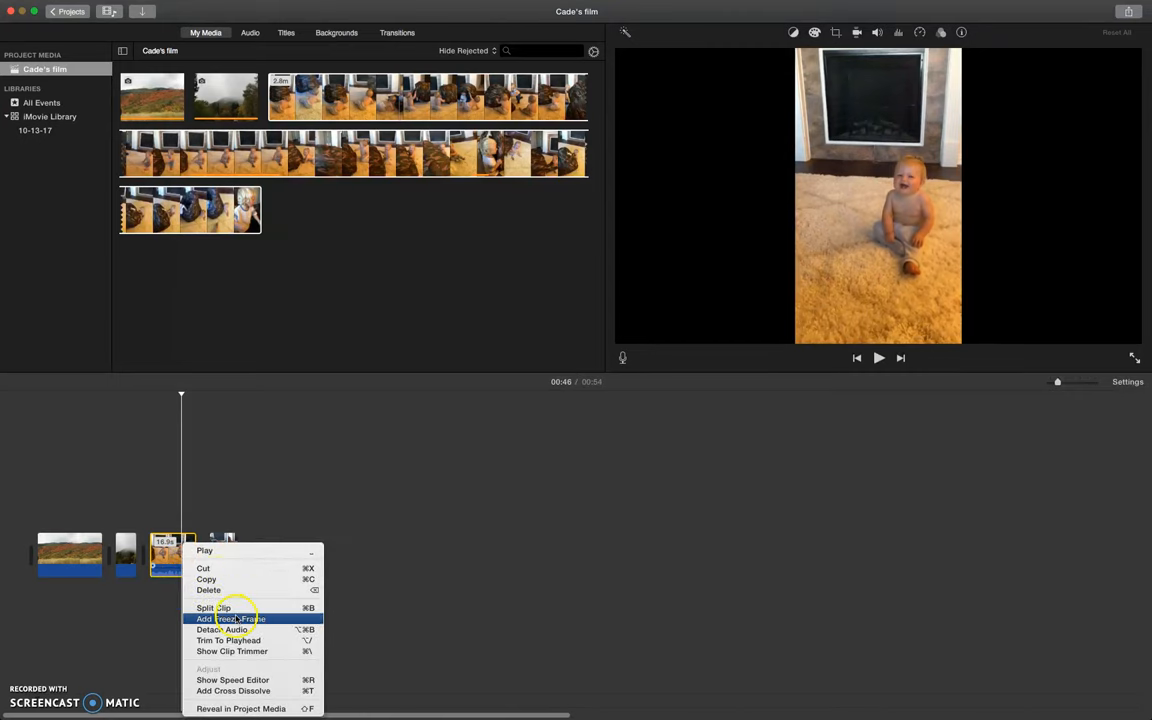
left_click(230, 618)
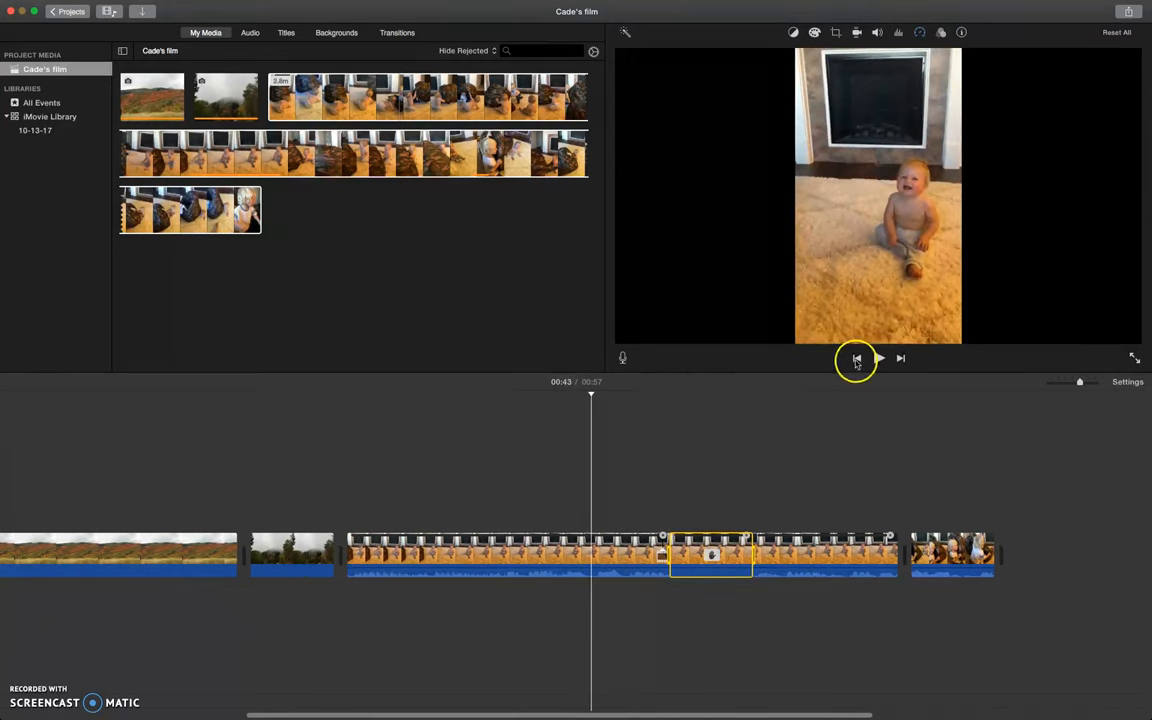
left_click(878, 358)
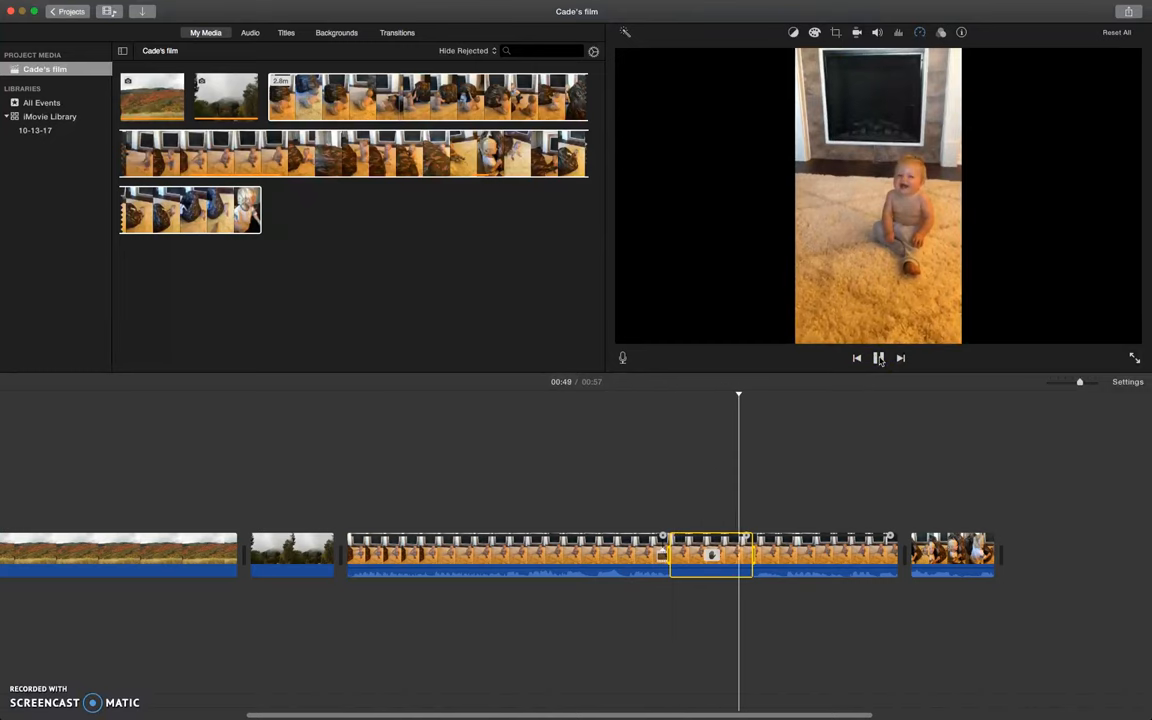
left_click(878, 358)
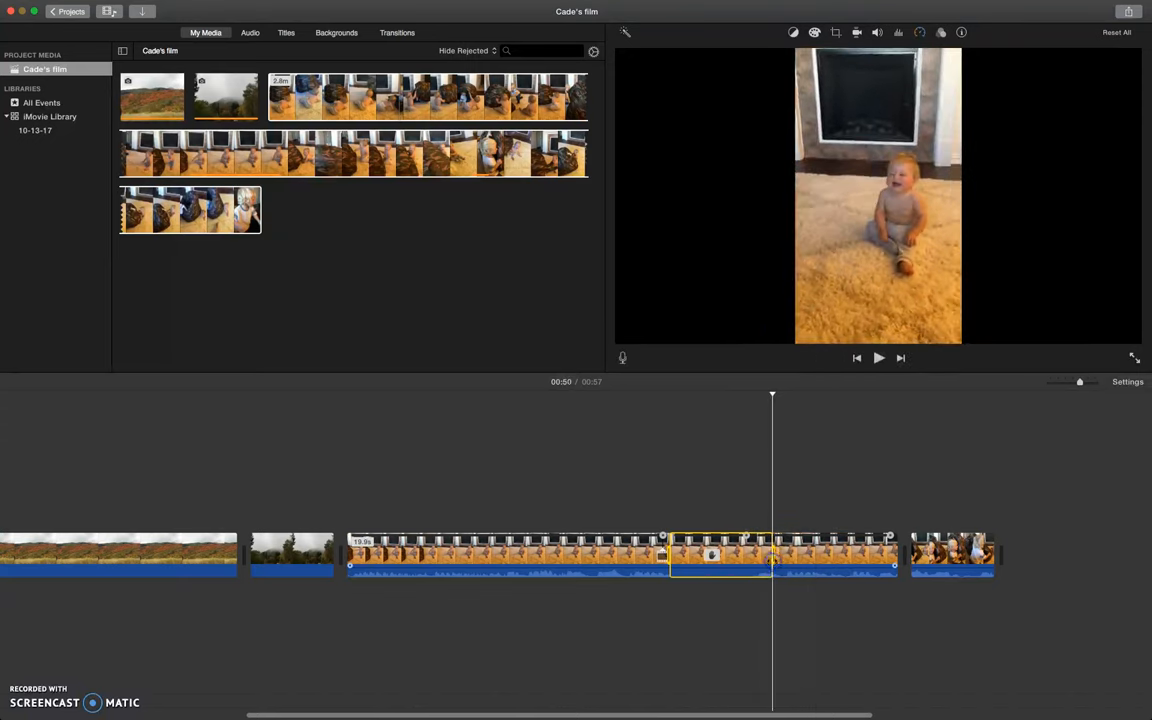
left_click(750, 552)
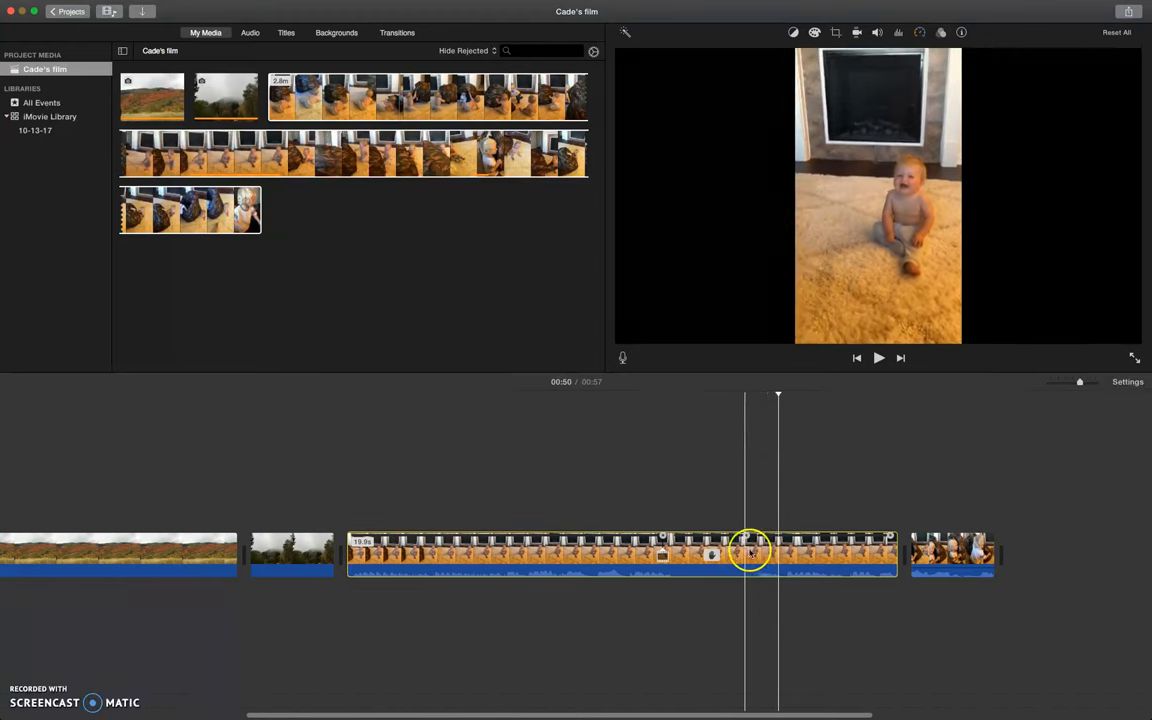